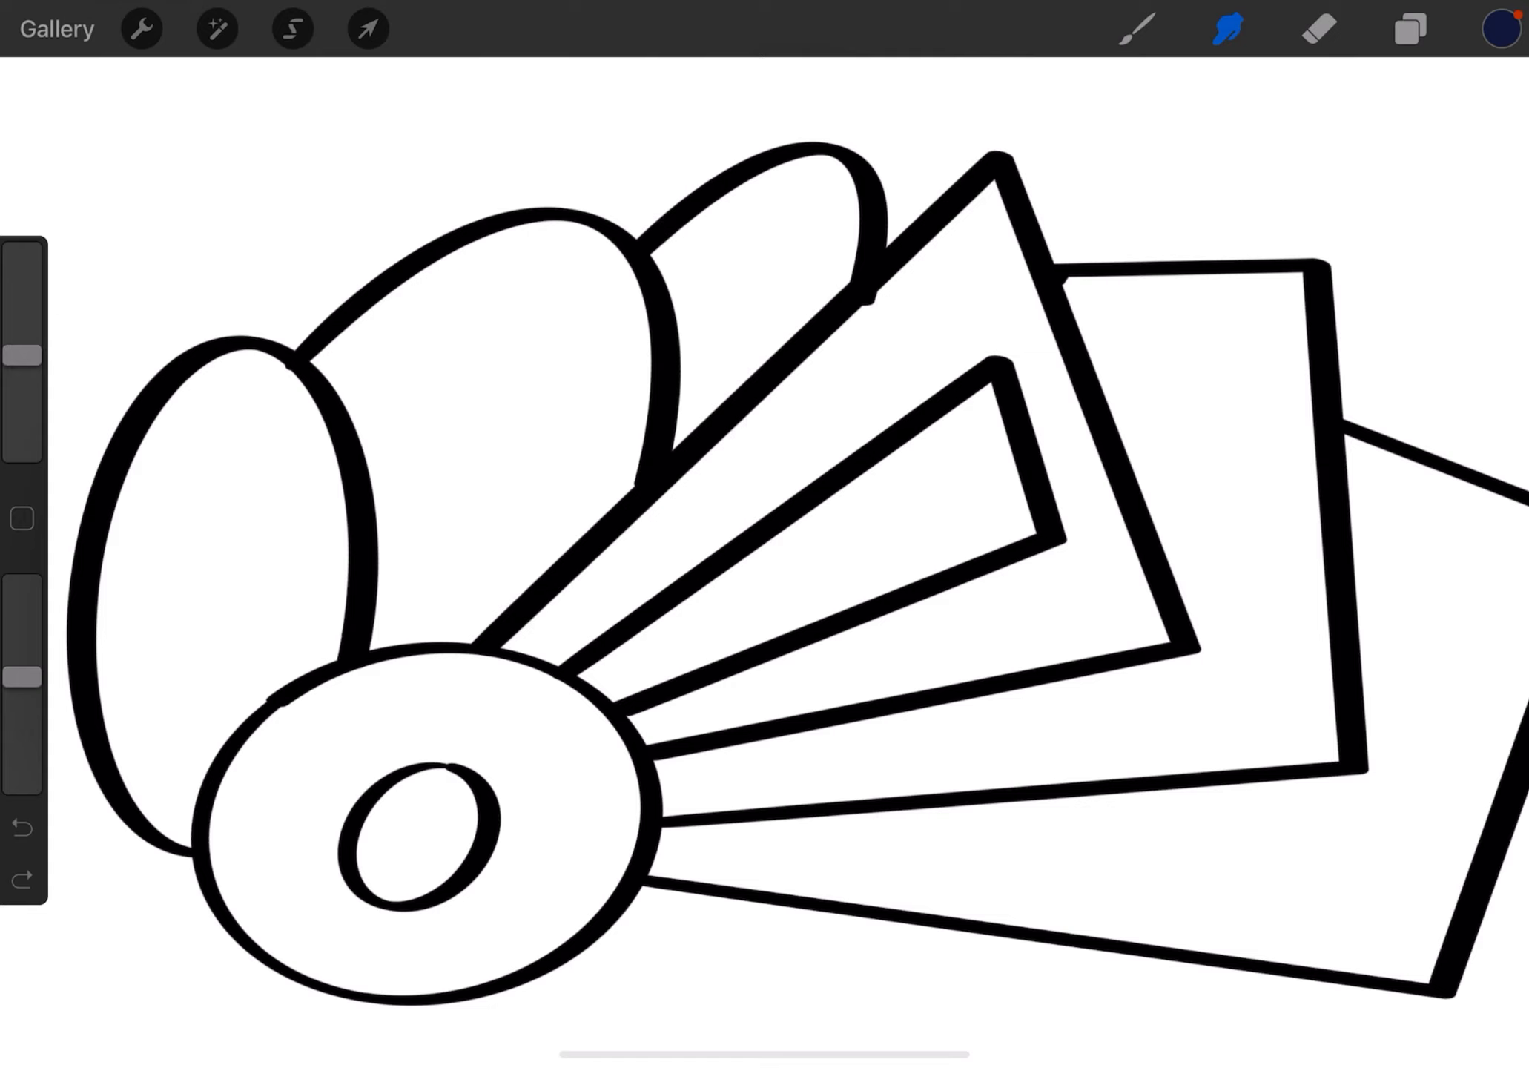
Switch to the brush tool and enlarge the brush size
{"action": "left_click", "coordinate": [1132, 28]}
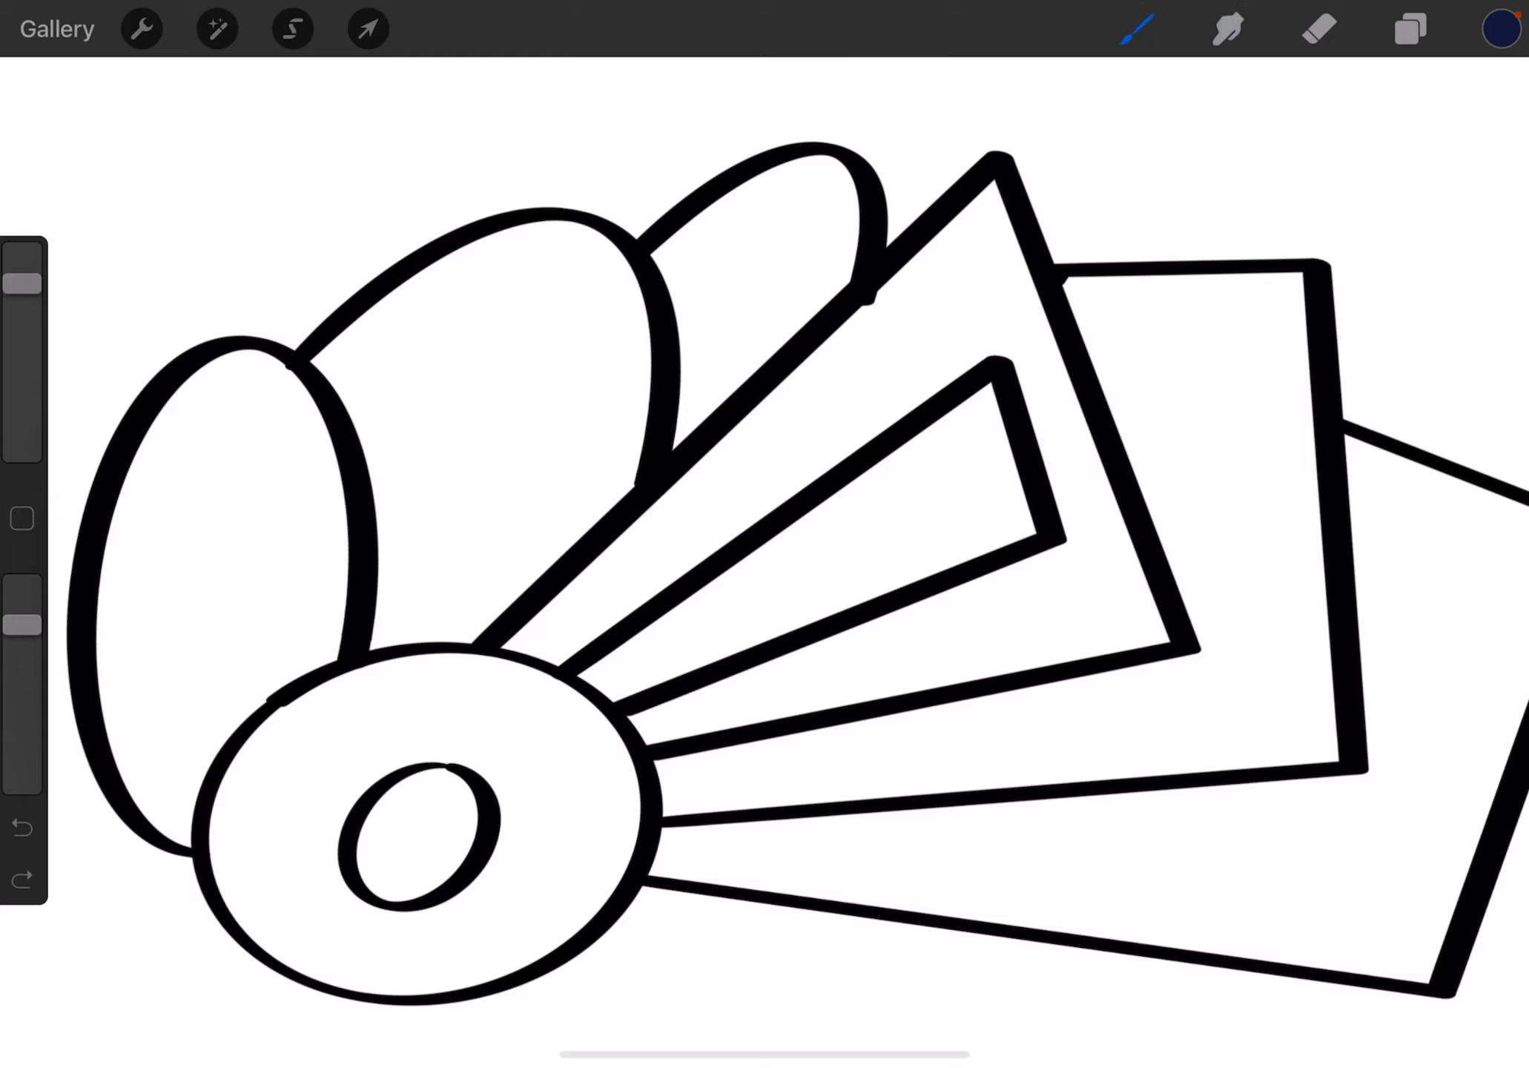
Brush navy strokes inside the small oval hole of the bottom ellipse
{"action": "left_click", "coordinate": [1135, 27]}
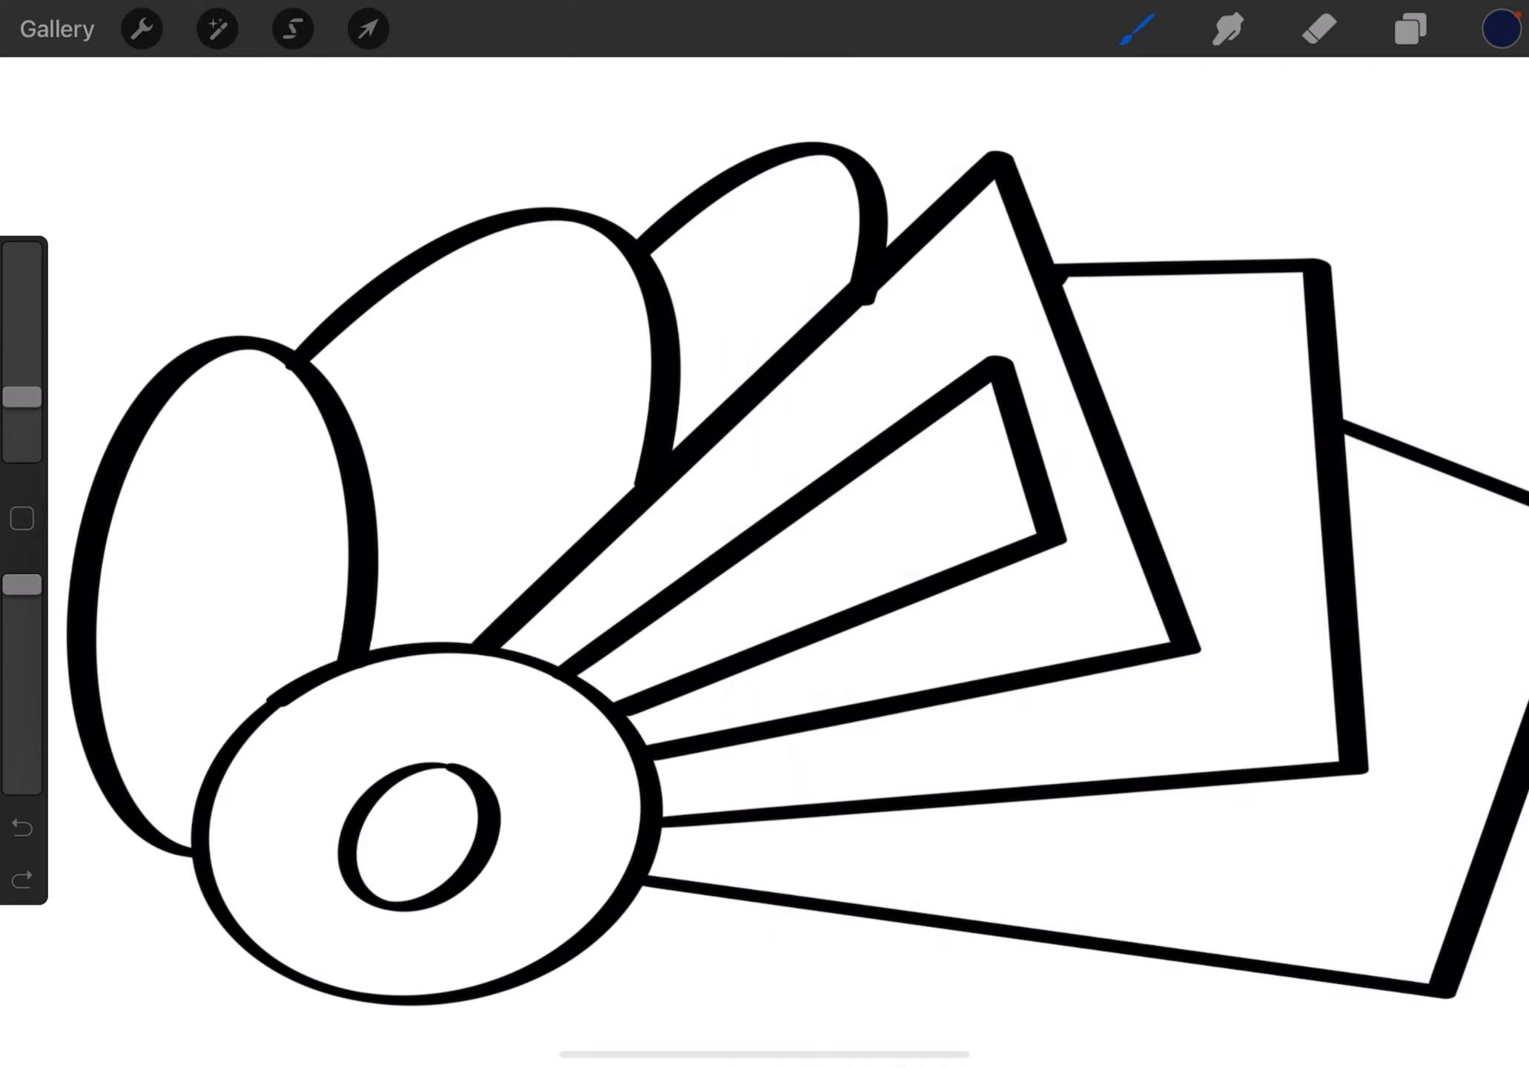
{"action": "left_click", "coordinate": [400, 814]}
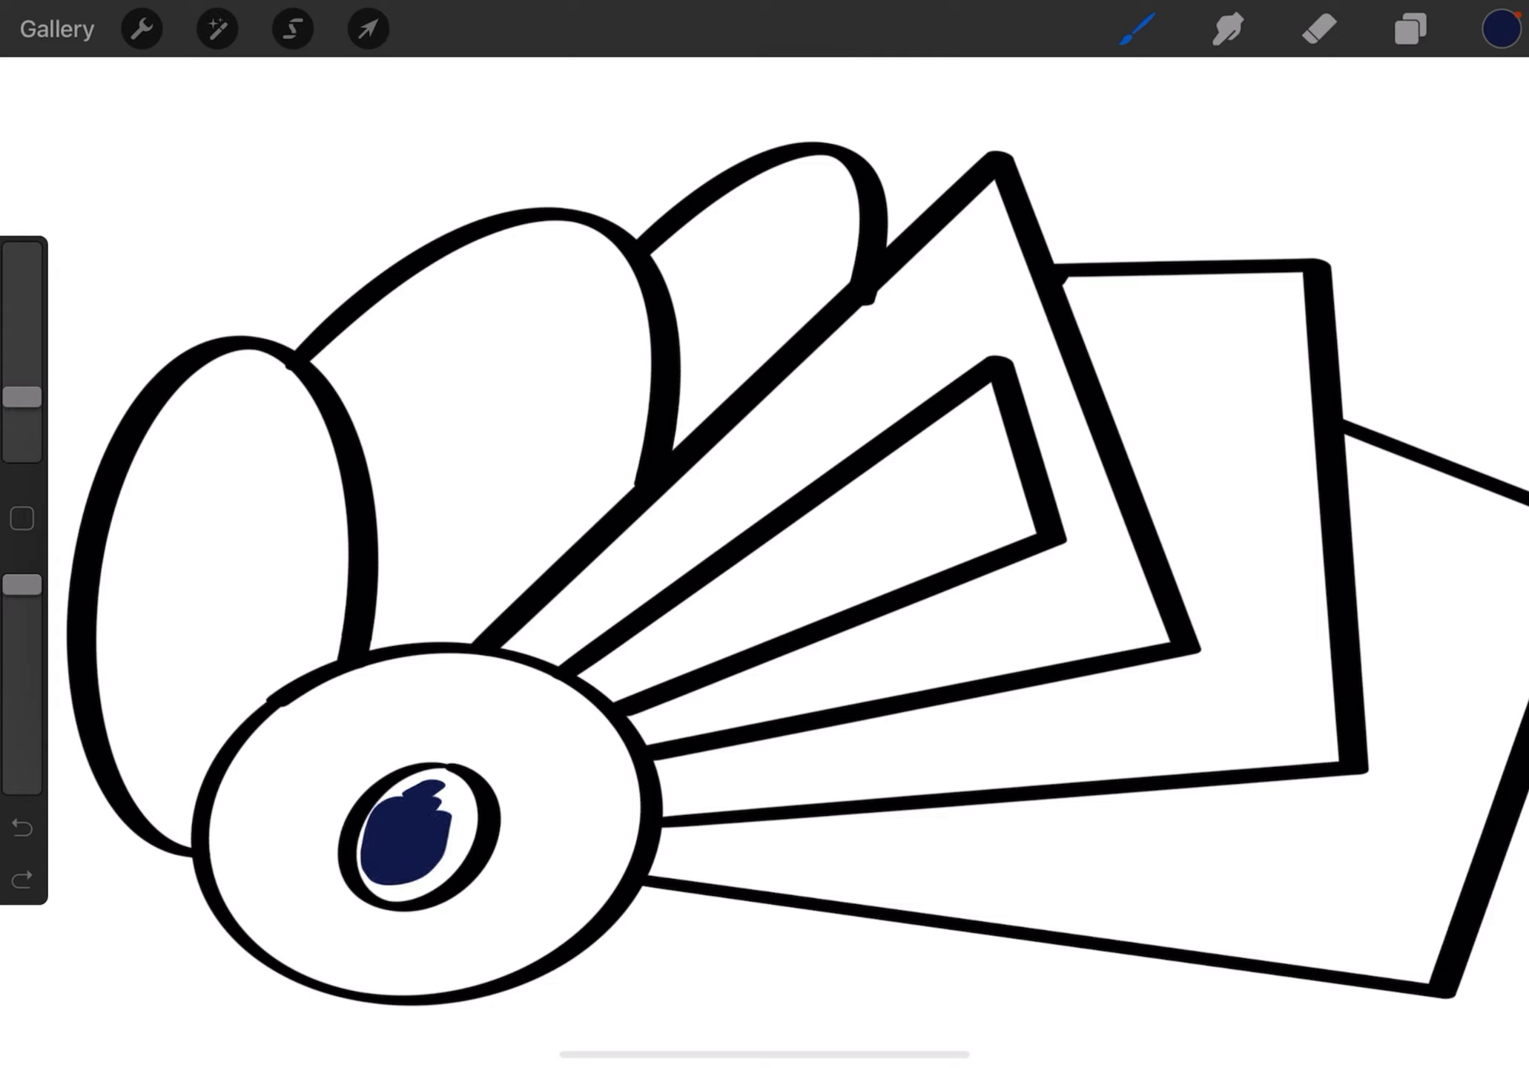
{"action": "left_click", "coordinate": [409, 799]}
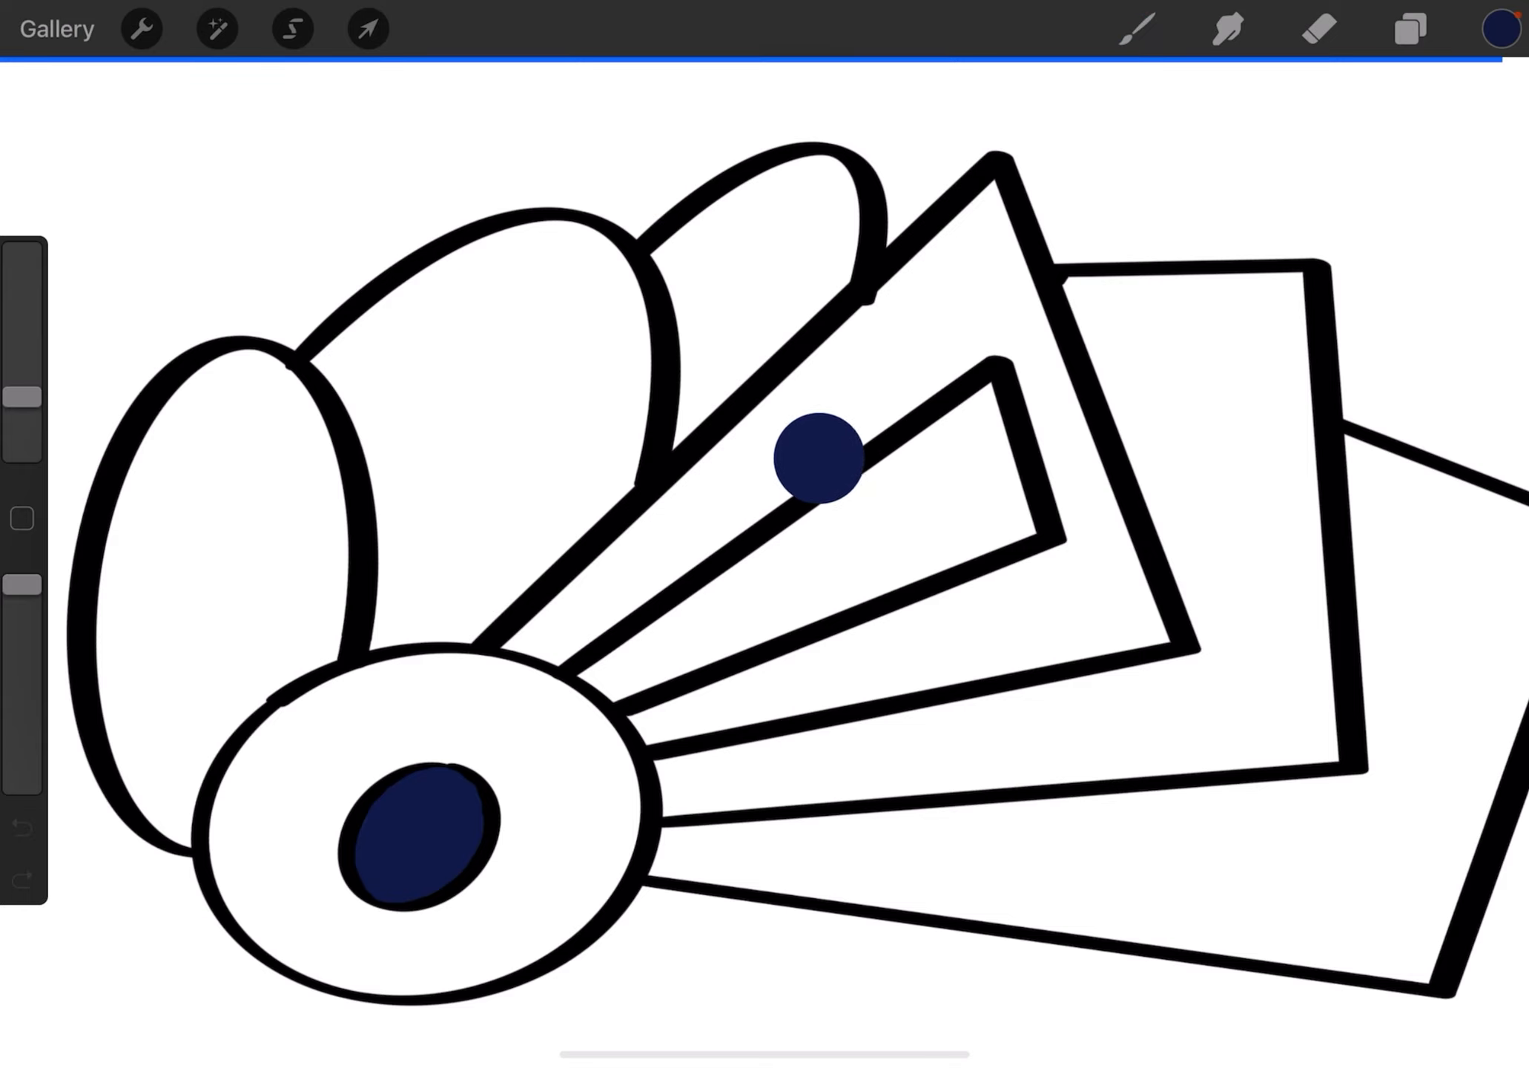
ColorDrop navy into the narrow inner triangle wedge
{"action": "left_click", "coordinate": [815, 458]}
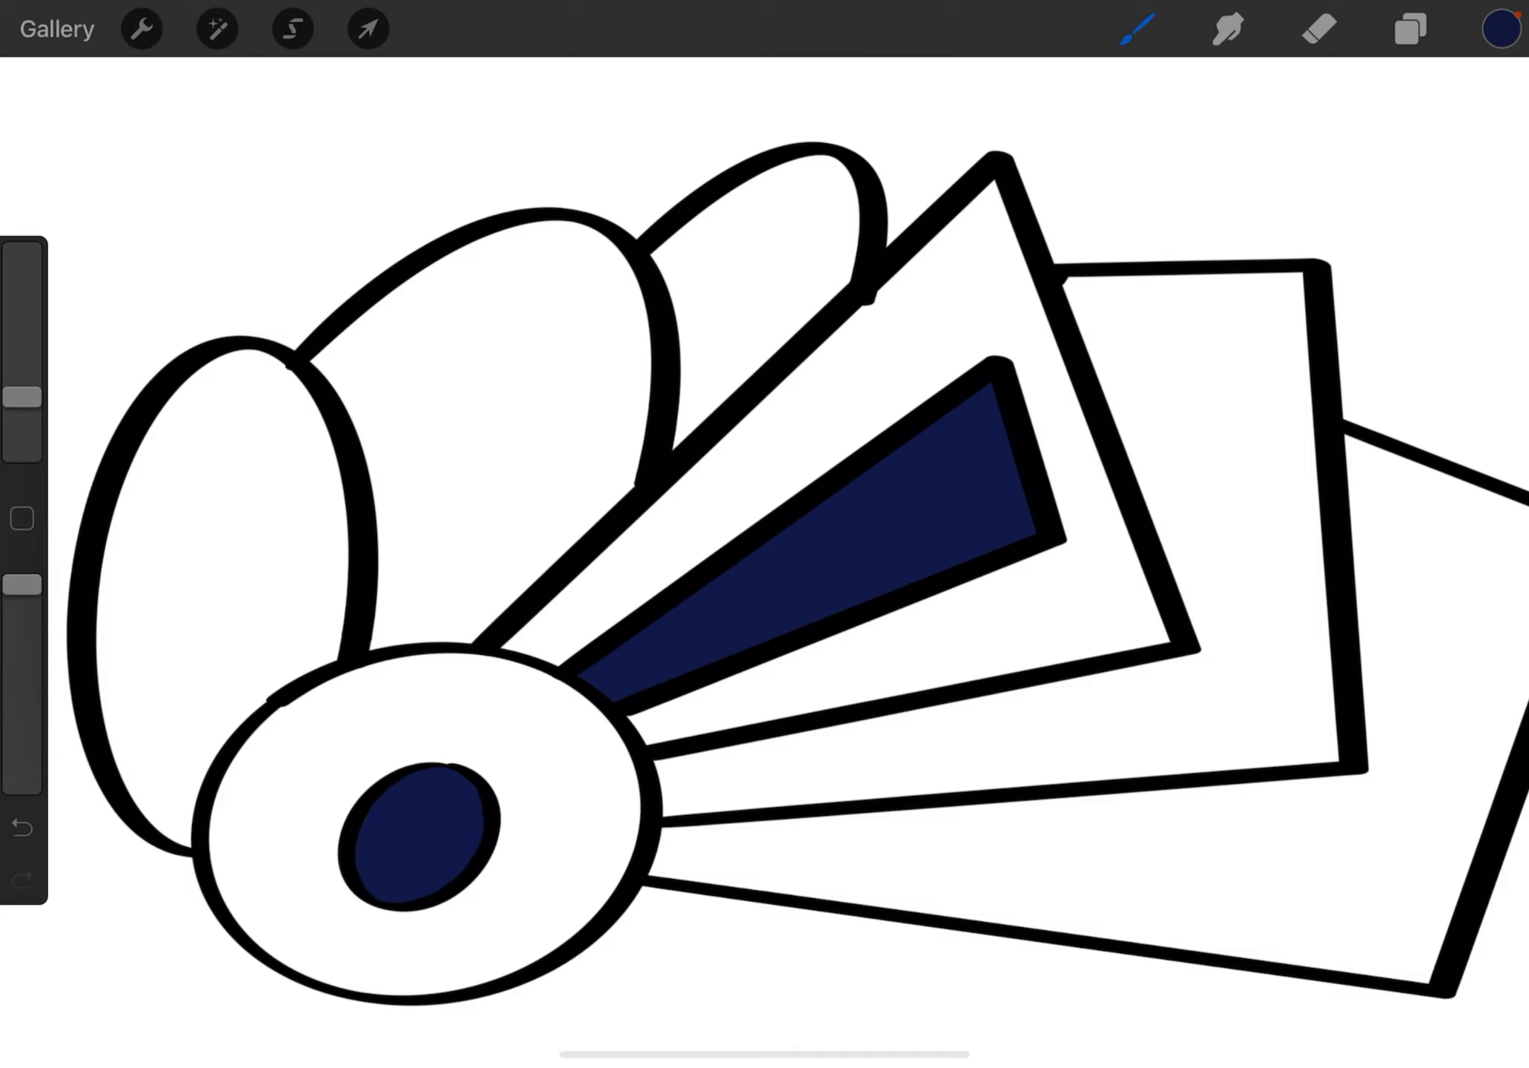
{"action": "left_click", "coordinate": [1131, 28]}
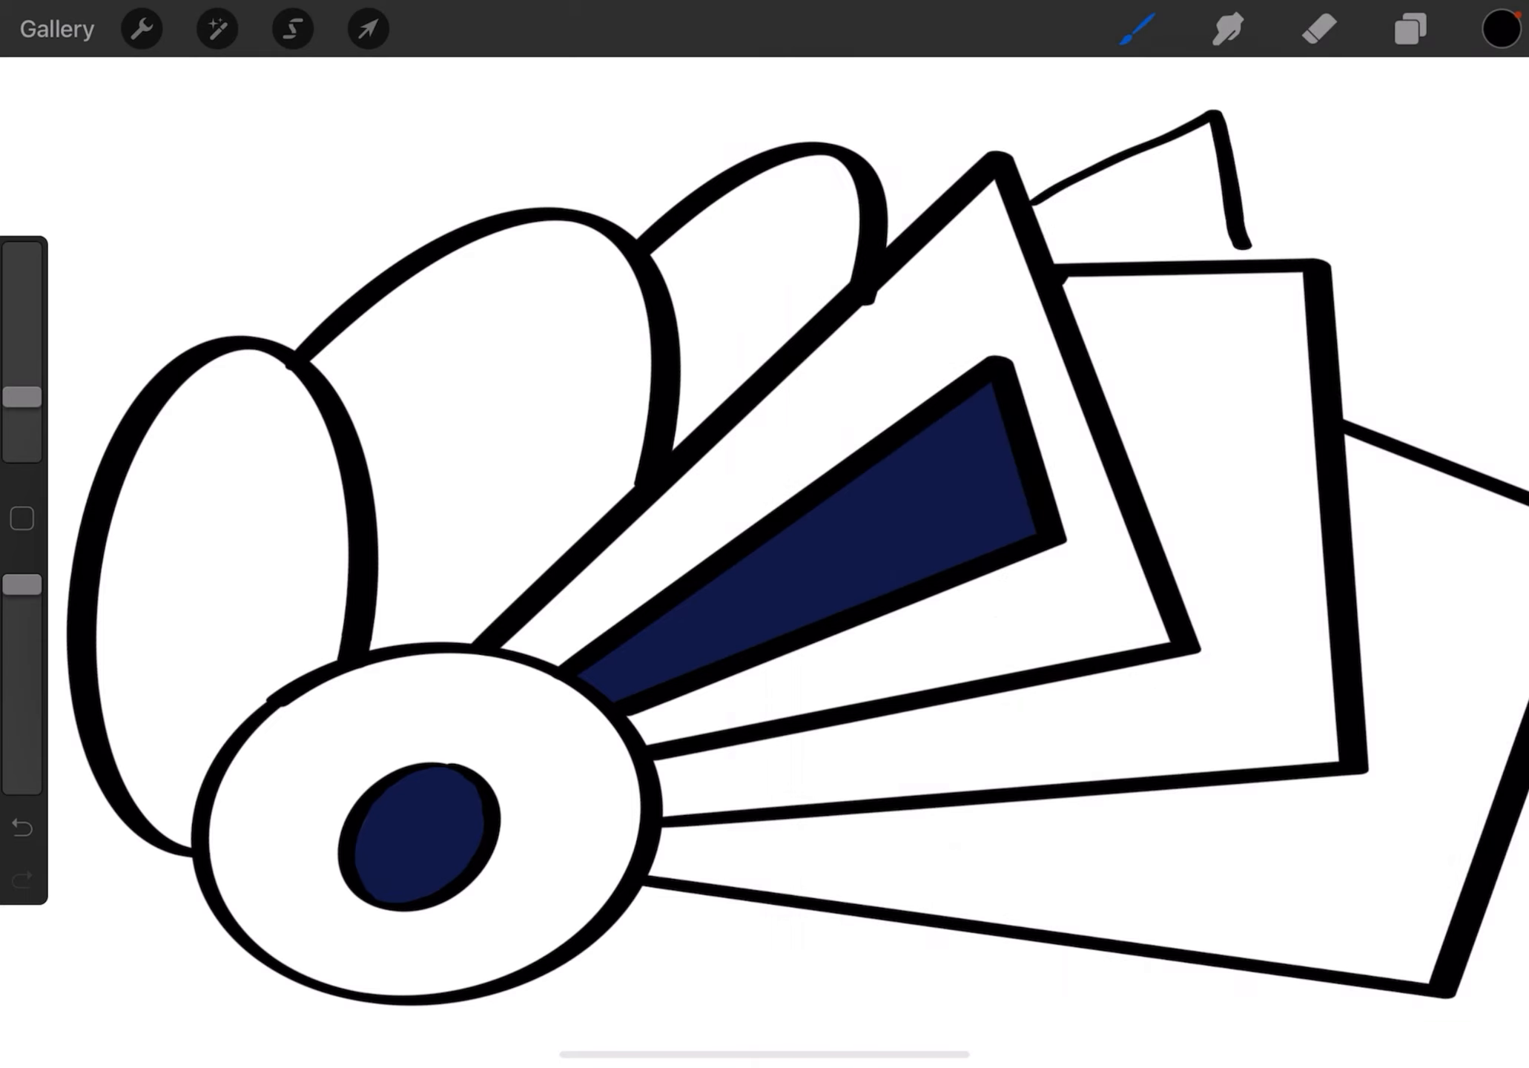
{"action": "left_click", "coordinate": [1505, 27]}
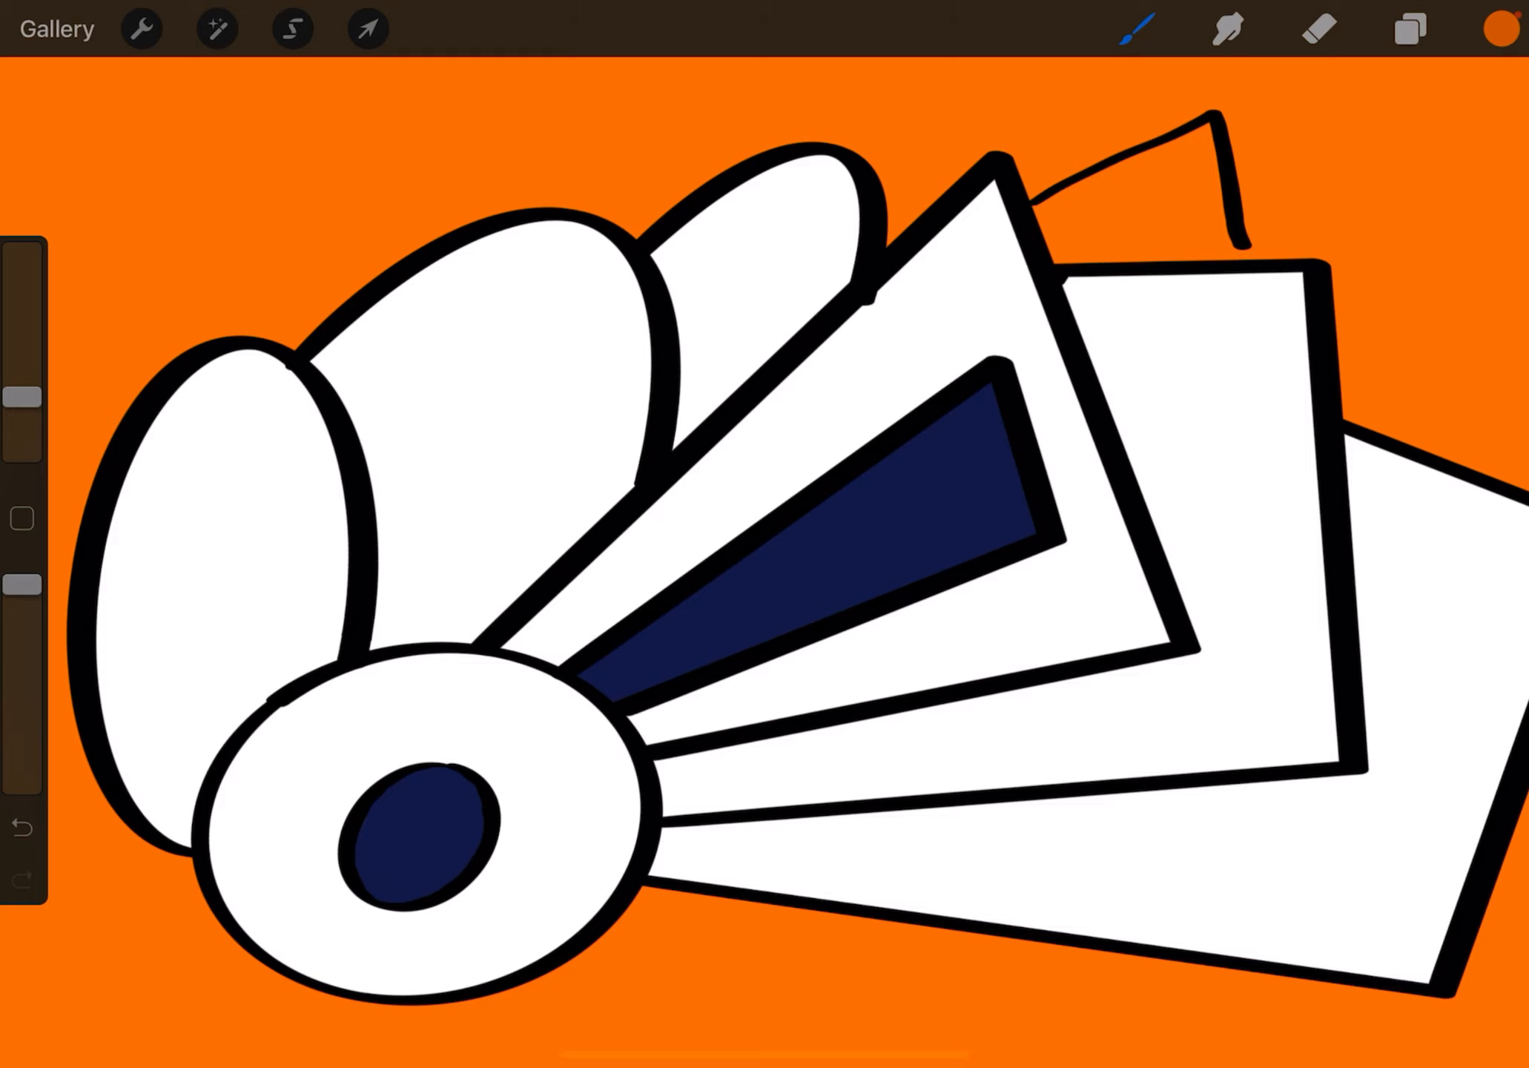
{"action": "left_click", "coordinate": [22, 825]}
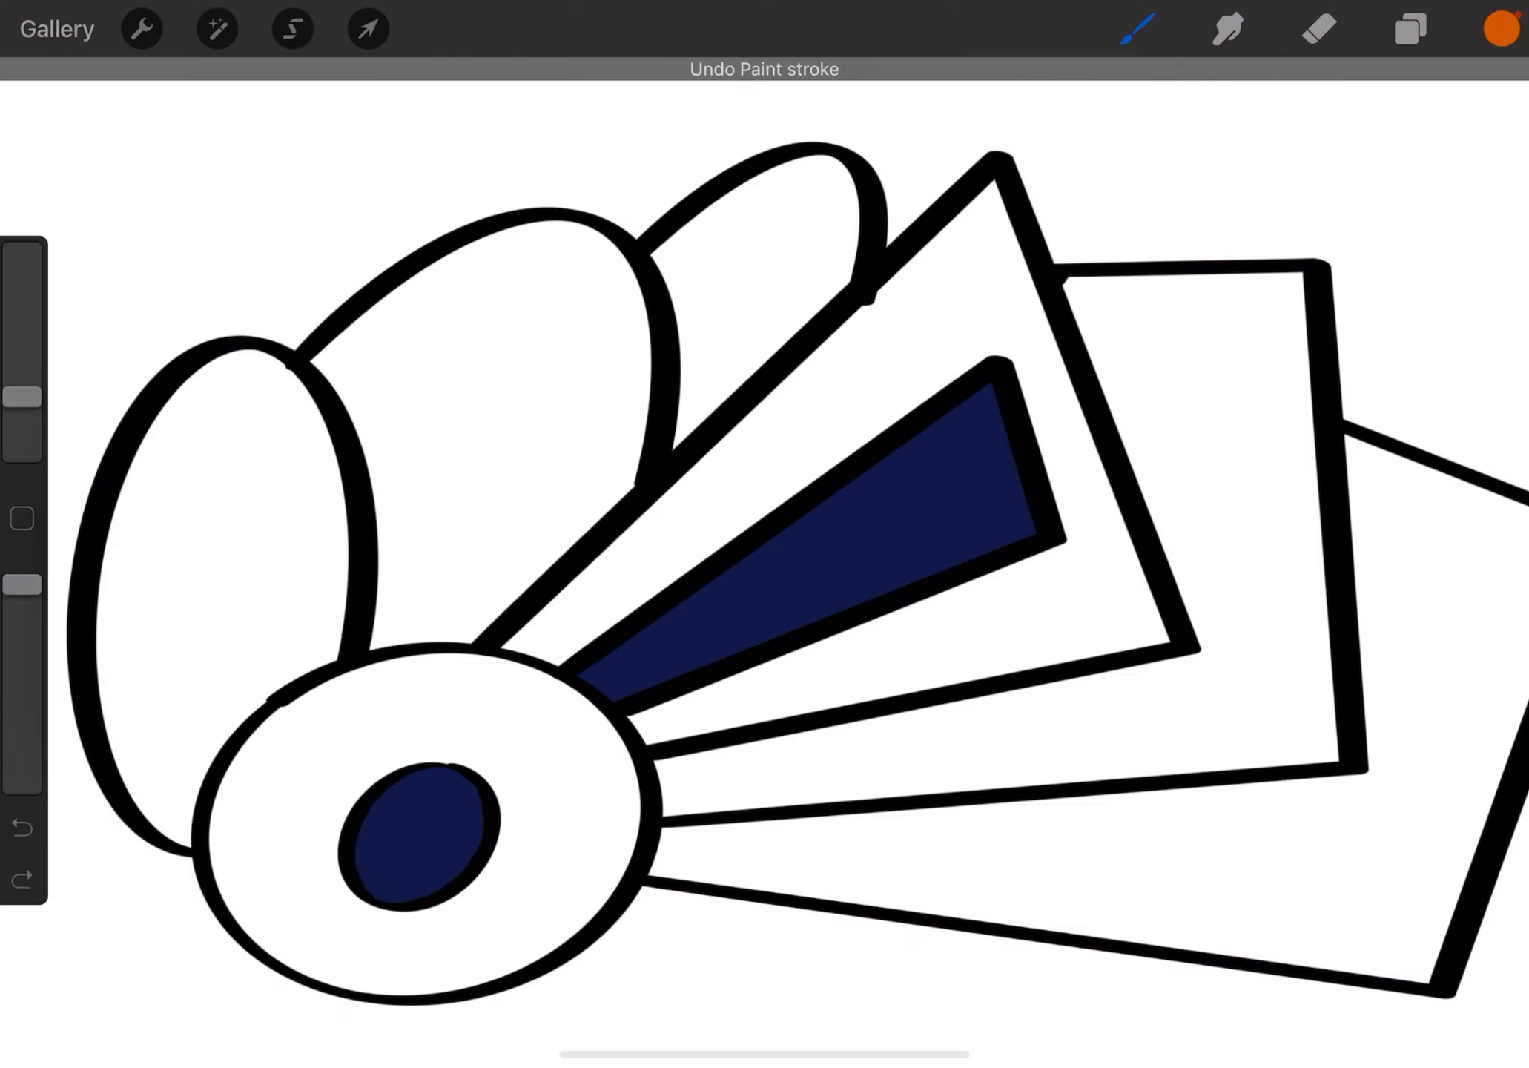